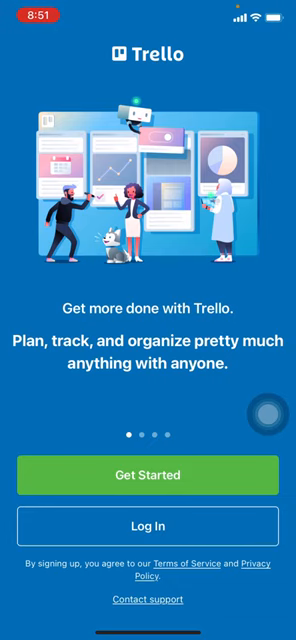
Step: Start new account creation from the Trello welcome screen via Get Started
{"action": "left_click", "coordinate": [148, 476]}
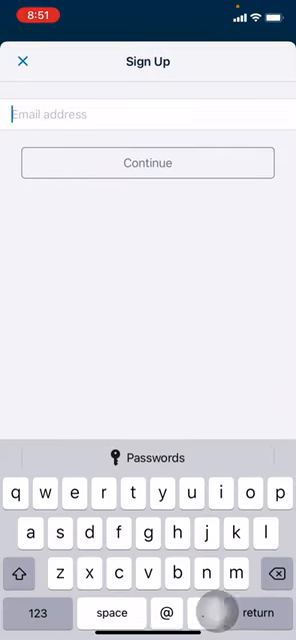
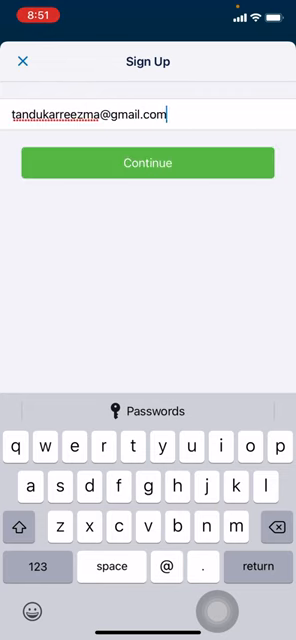
Step: Enter the email address (ending '.com') in the Sign Up field and continue
{"action": "left_click", "coordinate": [148, 162]}
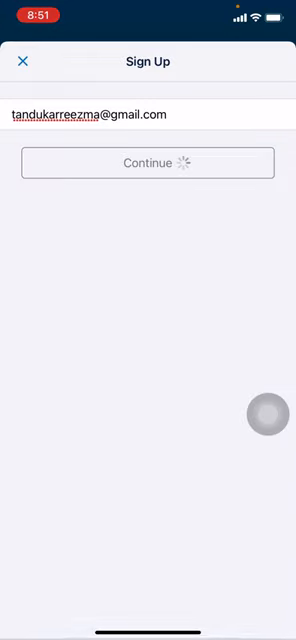
{"action": "left_click", "coordinate": [148, 164]}
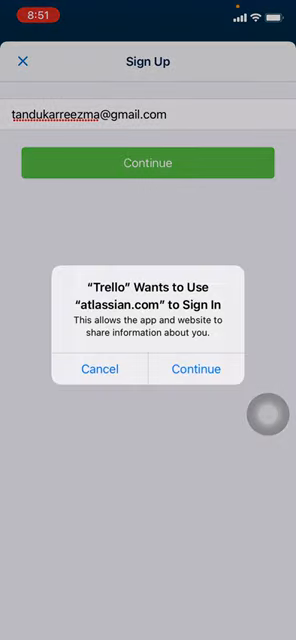
Step: Accept the alert letting Trello use atlassian.com to sign in
{"action": "left_click", "coordinate": [196, 368]}
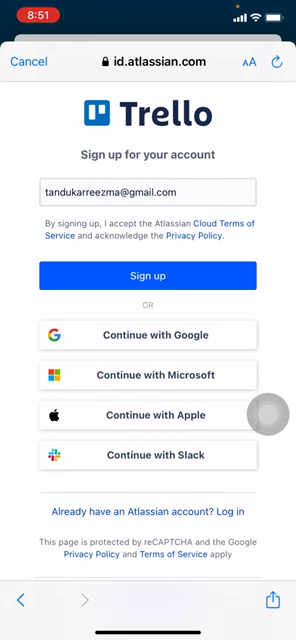
Step: Create the Atlassian account on id.atlassian.com with the prefilled email
{"action": "left_click", "coordinate": [148, 276]}
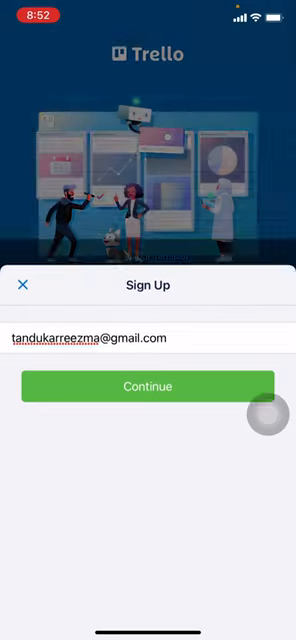
Step: Continue sign-up into the new workspace's boards home and show the Account page
{"action": "left_click", "coordinate": [148, 388]}
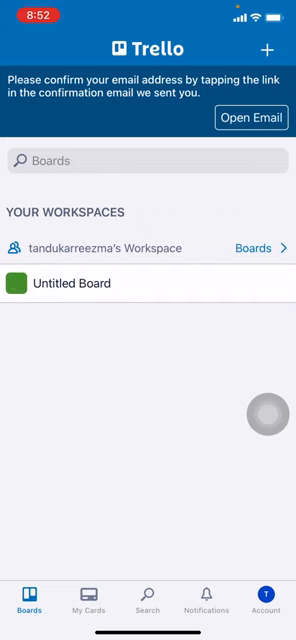
{"action": "left_click", "coordinate": [266, 604]}
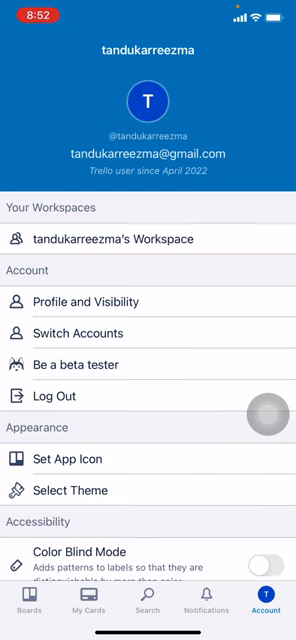